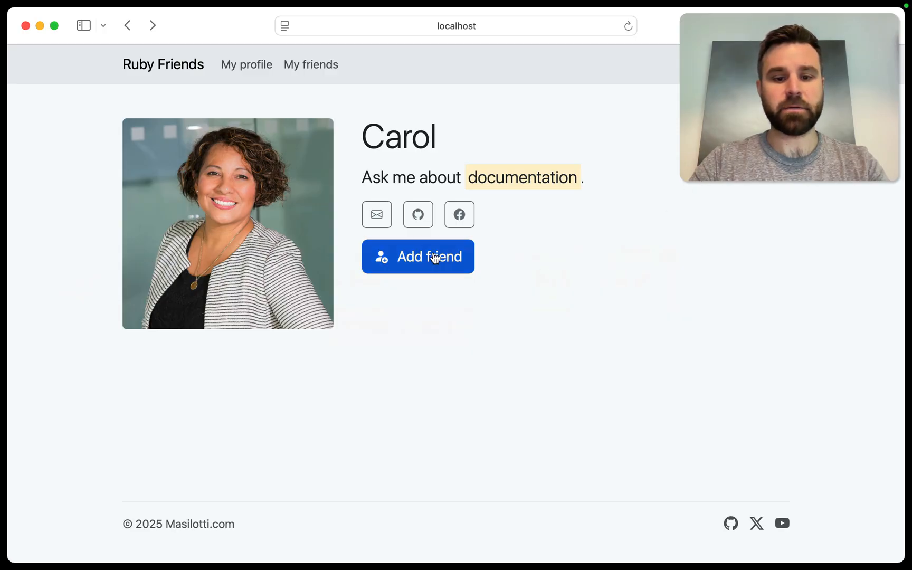
left_click(418, 257)
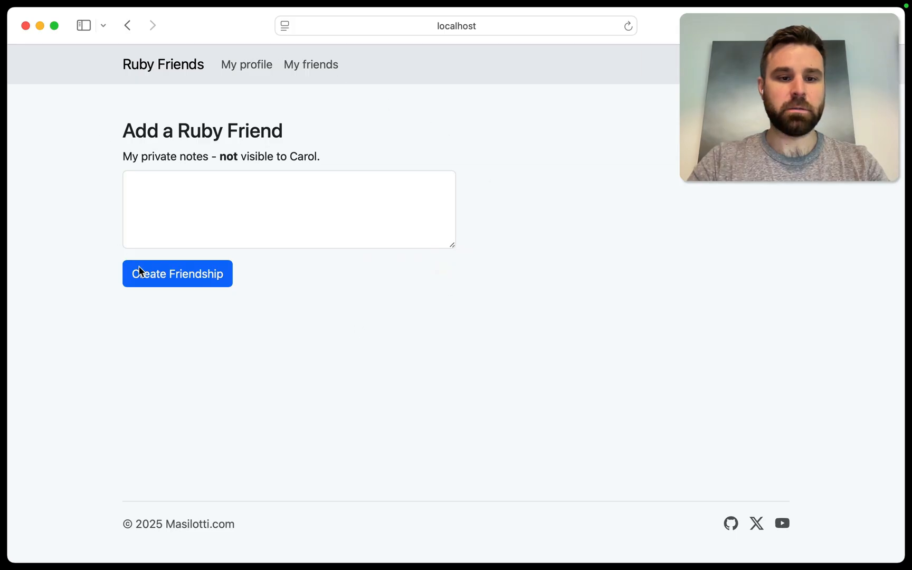
mouse_move(395, 326)
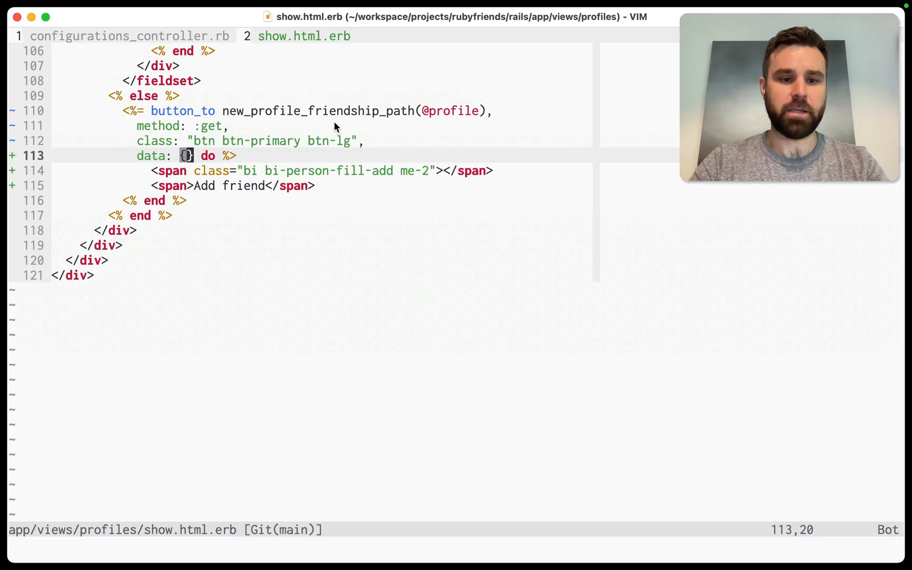
Fill the button's data hash with turbo_frame: "modal", bs_toggle: "modal", bs_target: "#bs-modal"
key("Enter")
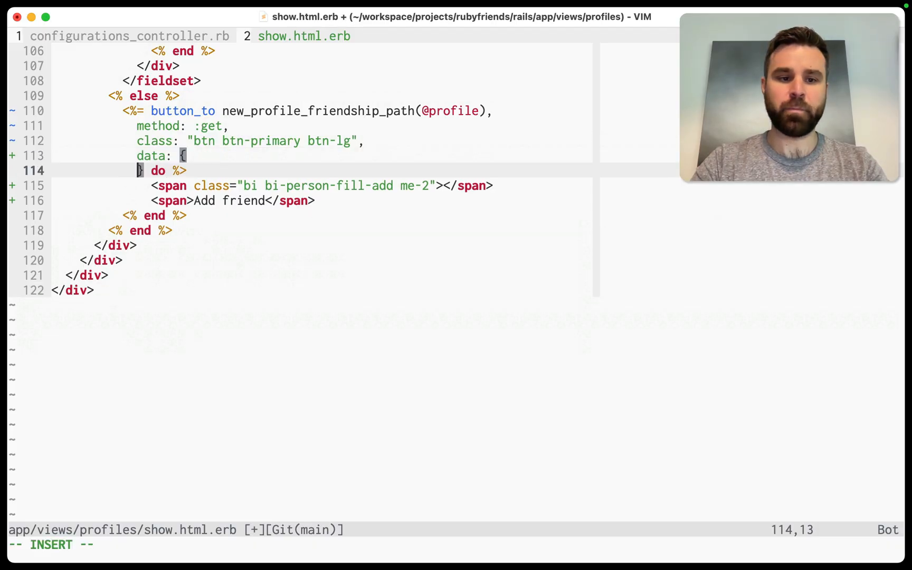
key("enter")
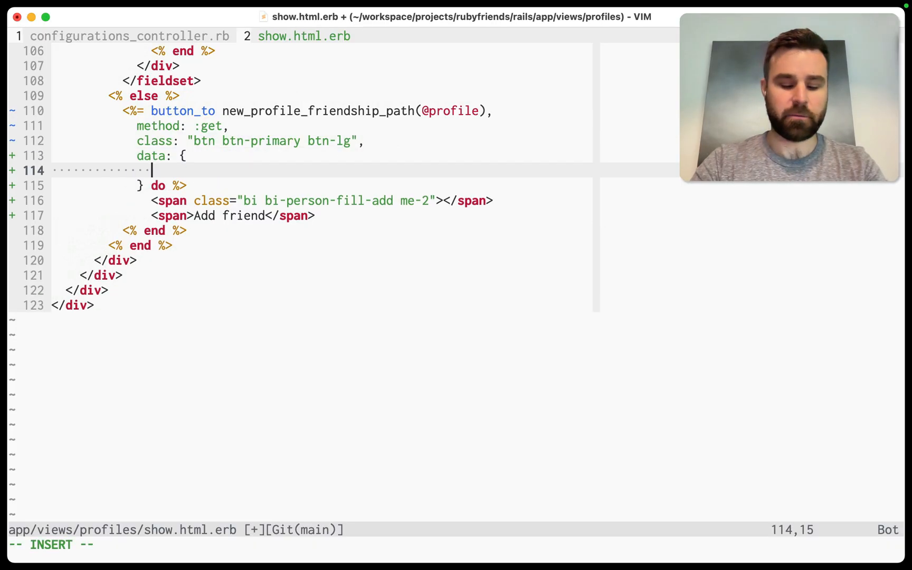
type("turbo_frame:")
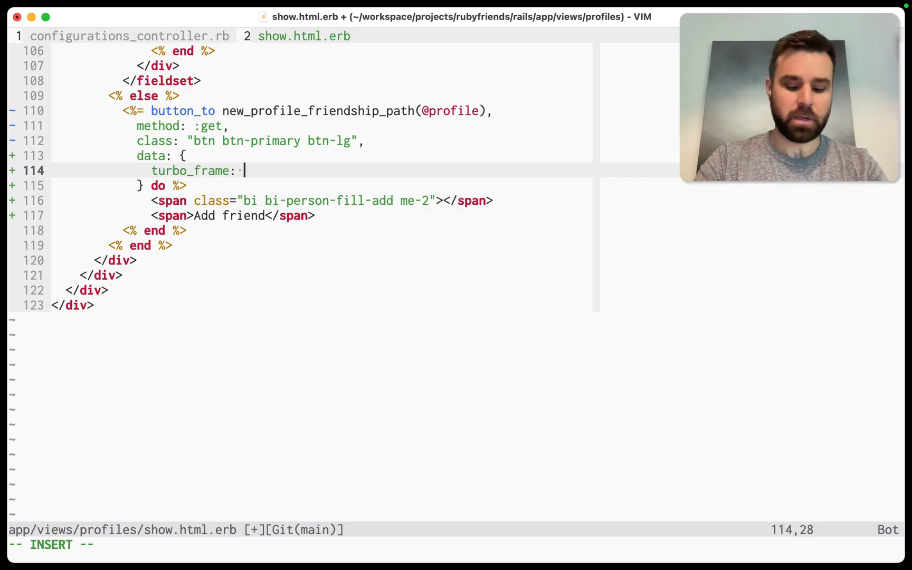
type("\"modal\",")
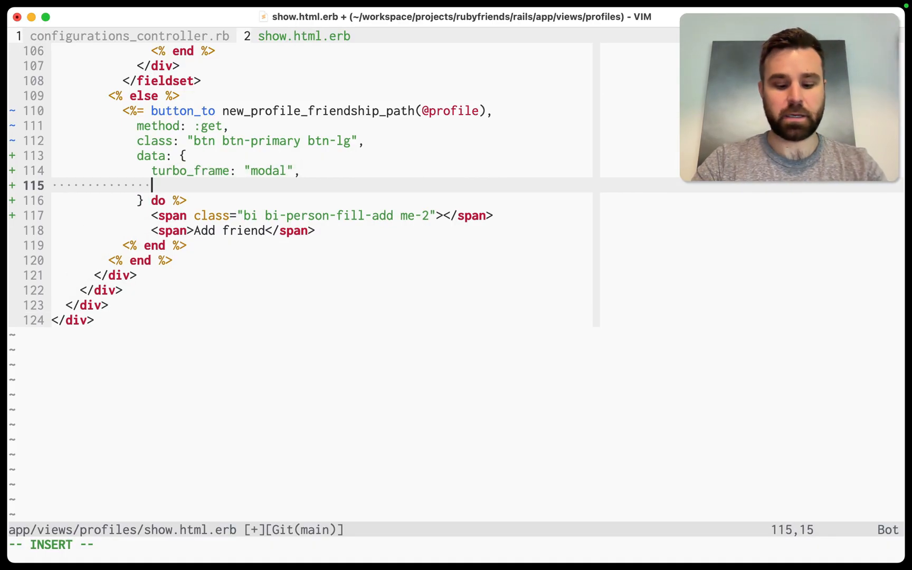
type("bs_togl")
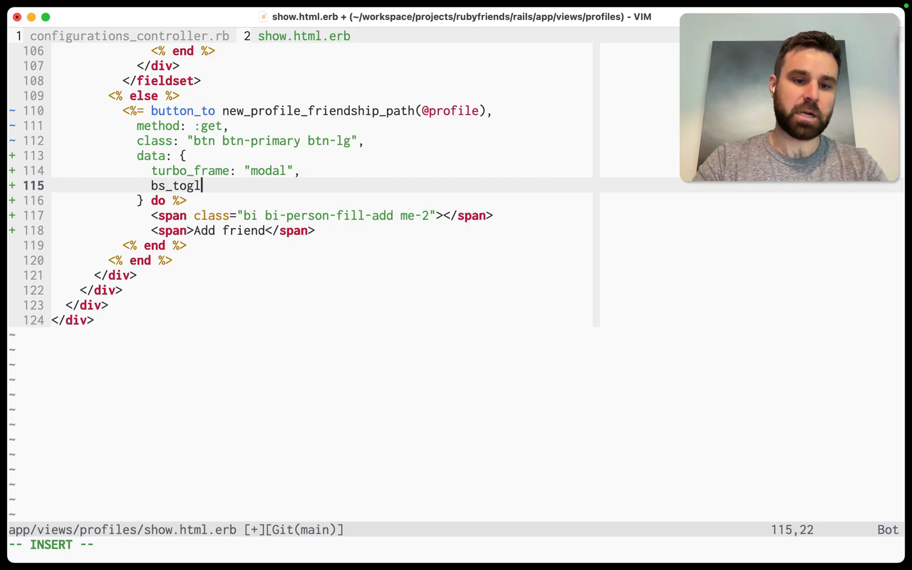
type("gle: \"modal\"")
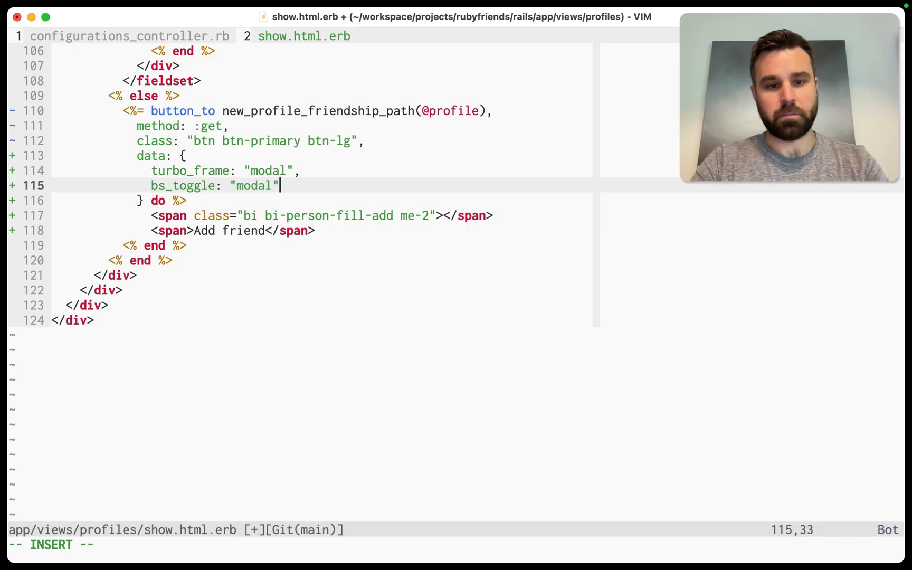
type("bs_target")
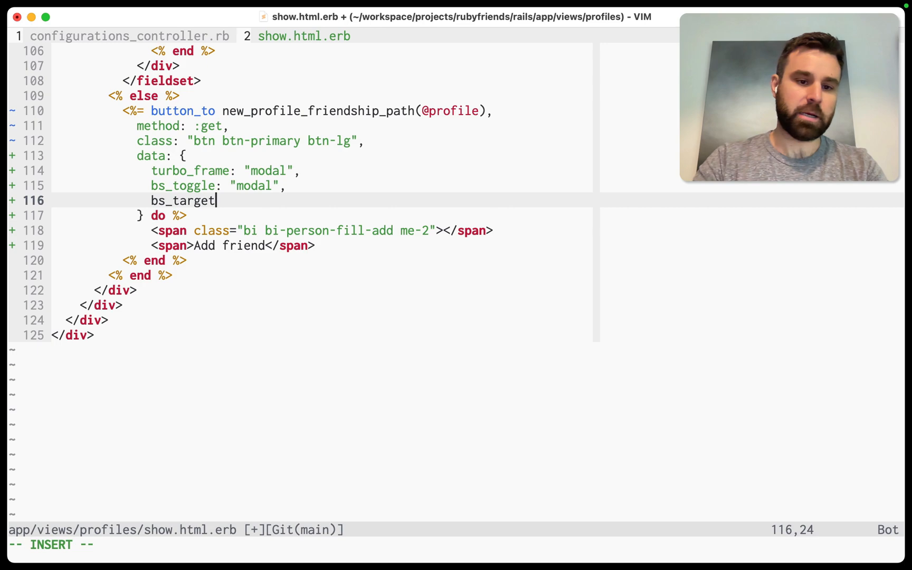
type(": \"#bs-moda")
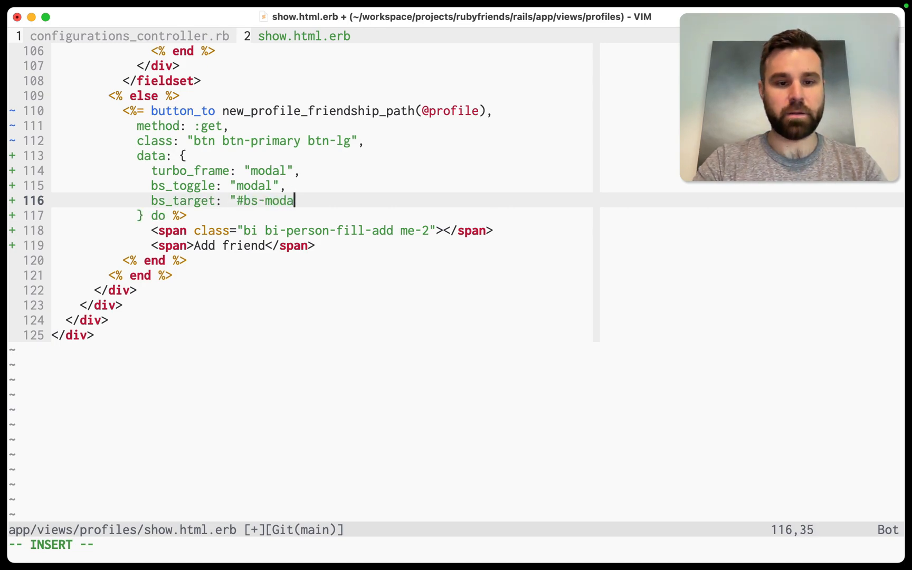
type("\"")
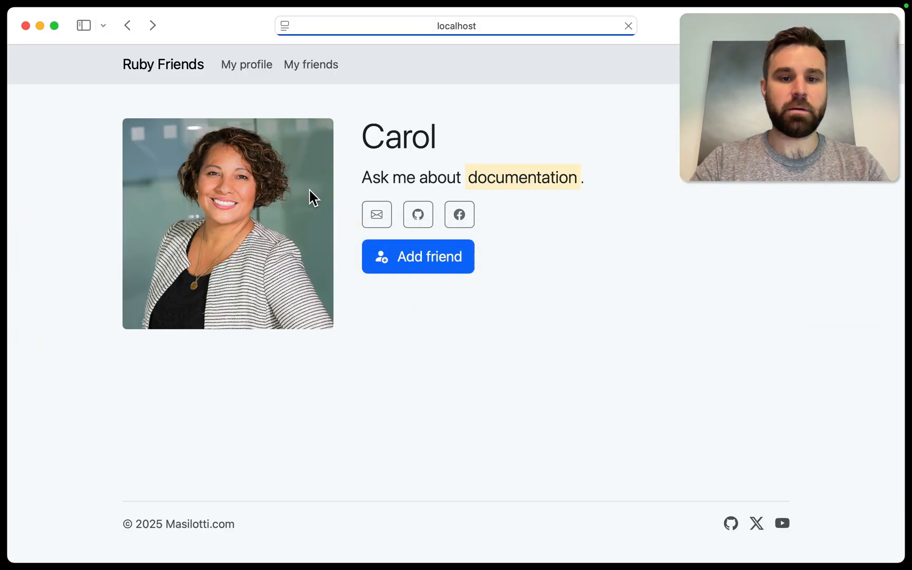
left_click(417, 256)
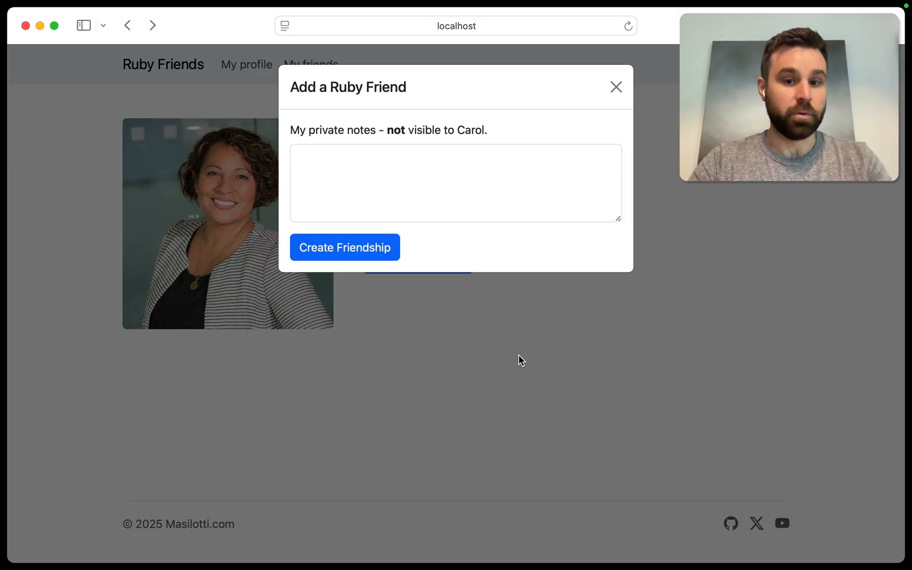
mouse_move(577, 321)
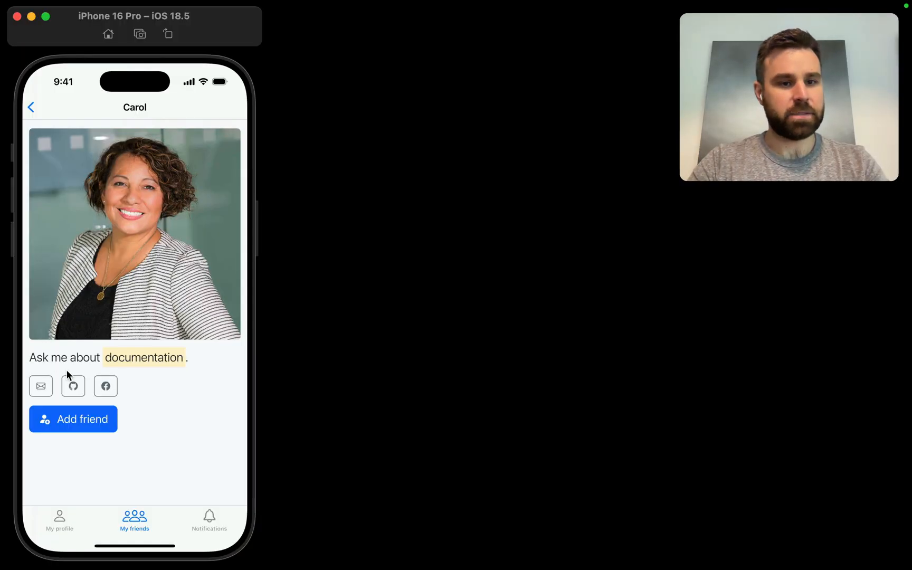
left_click(82, 419)
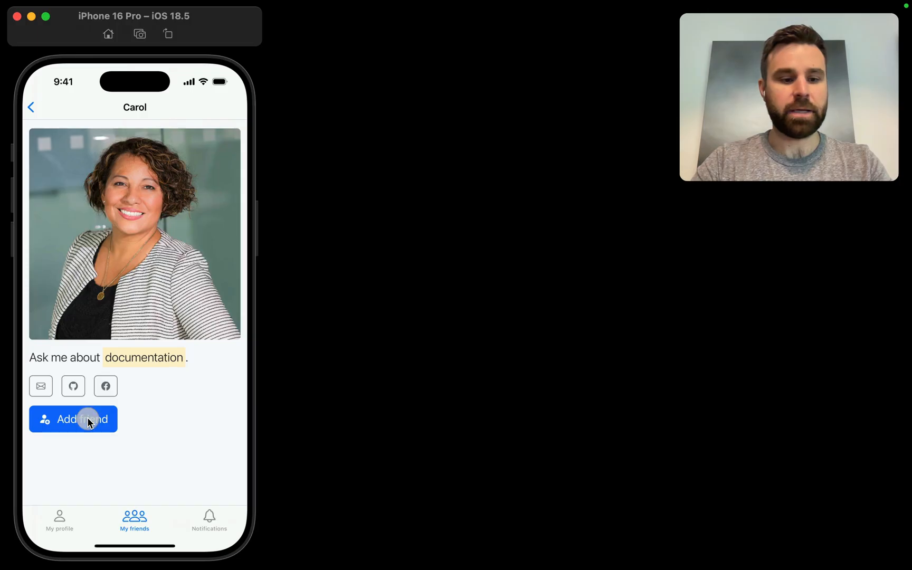
left_click(73, 418)
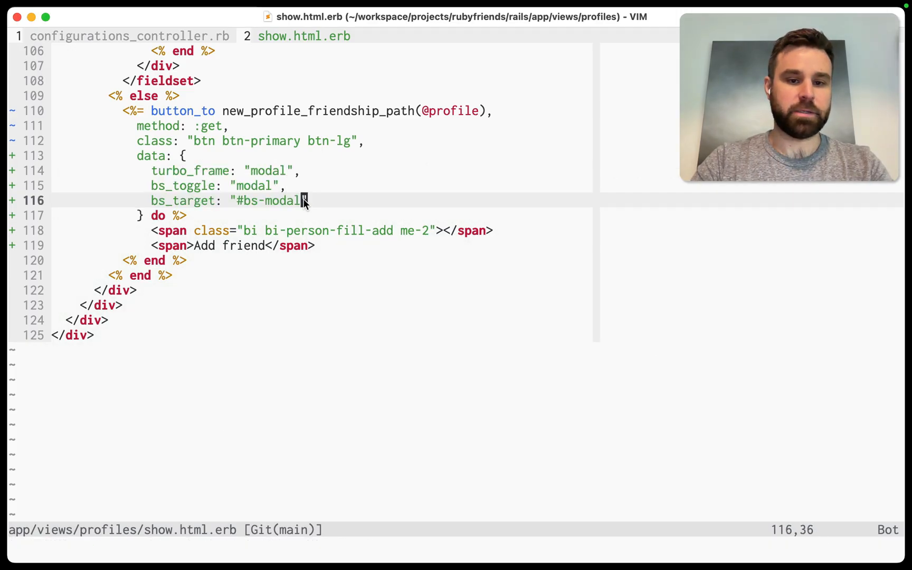
Save the template, then close and reopen the Add friend modal in the iOS Simulator
type("#")
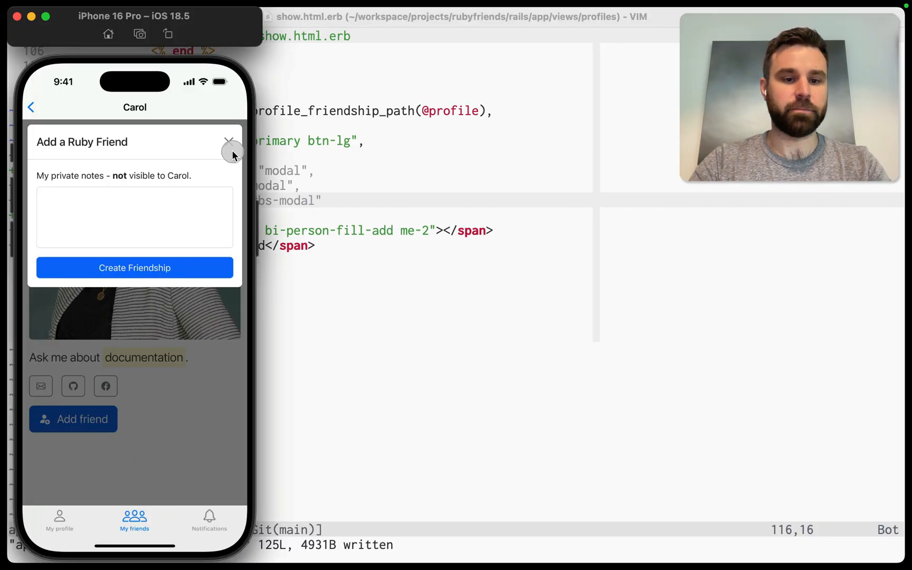
left_click(228, 142)
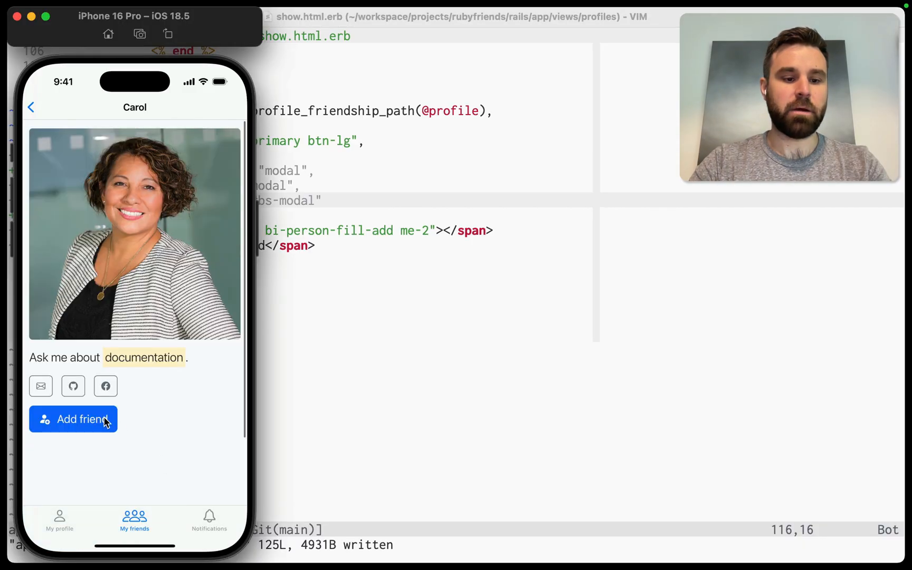
left_click(74, 419)
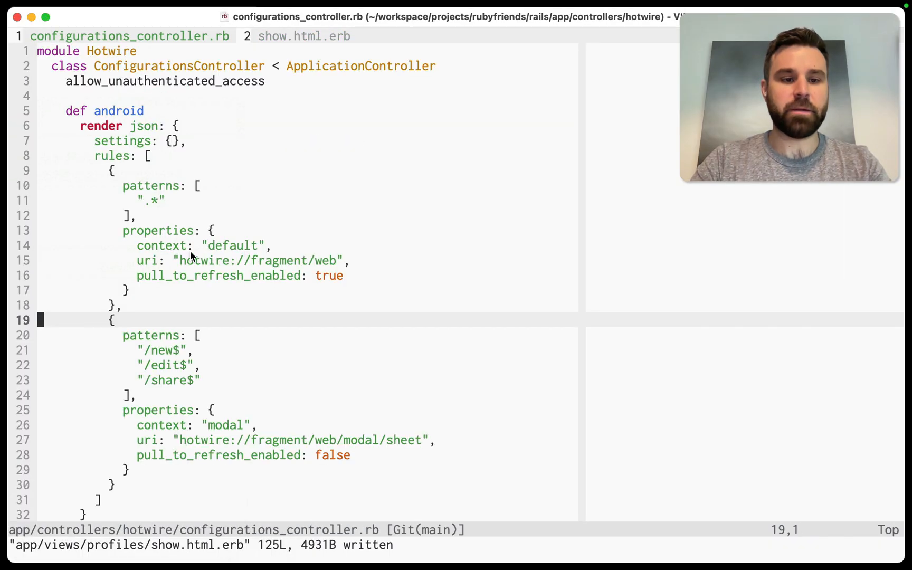
scroll("down", 3)
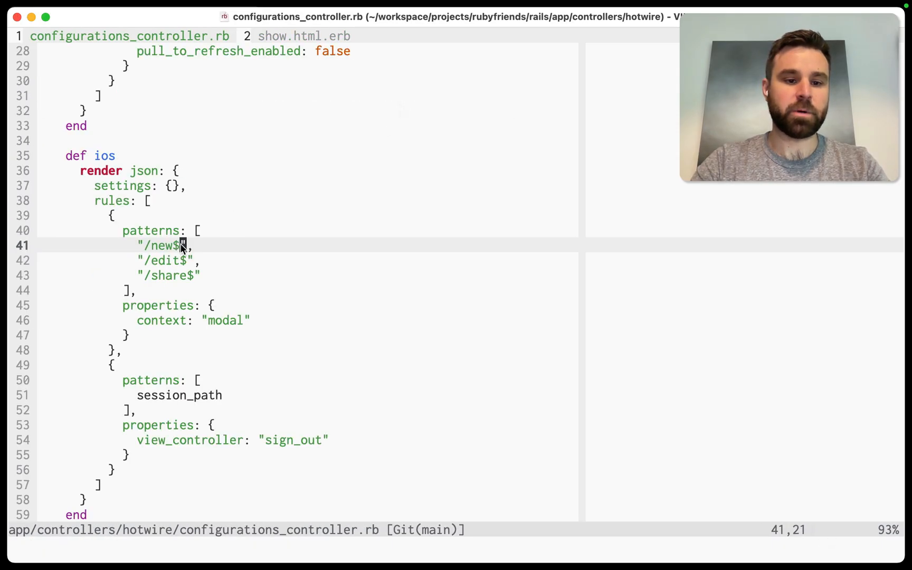
key("v")
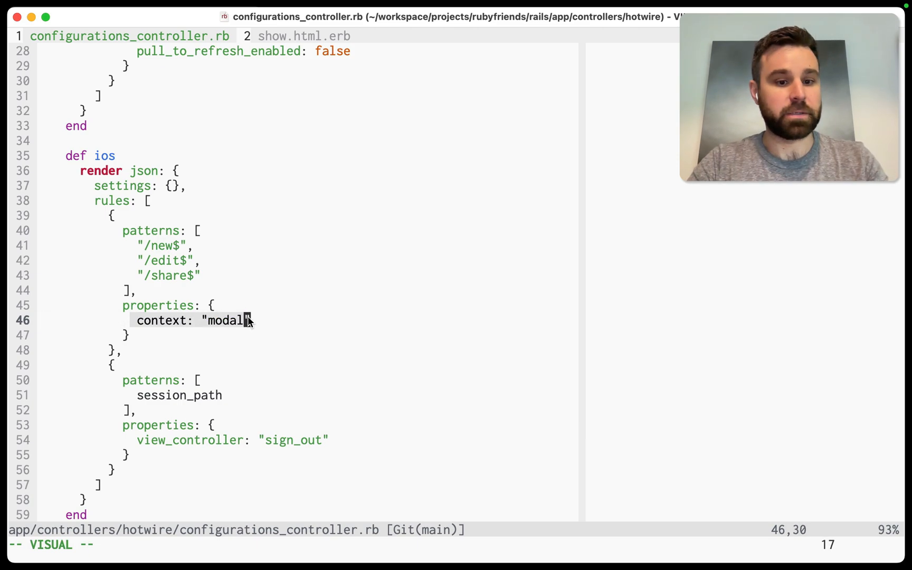
left_click(265, 285)
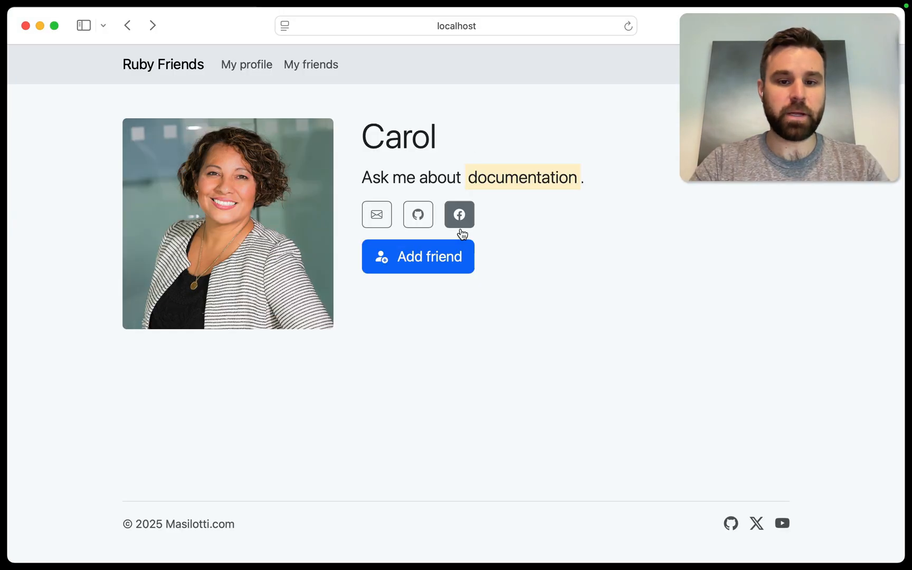
left_click(418, 256)
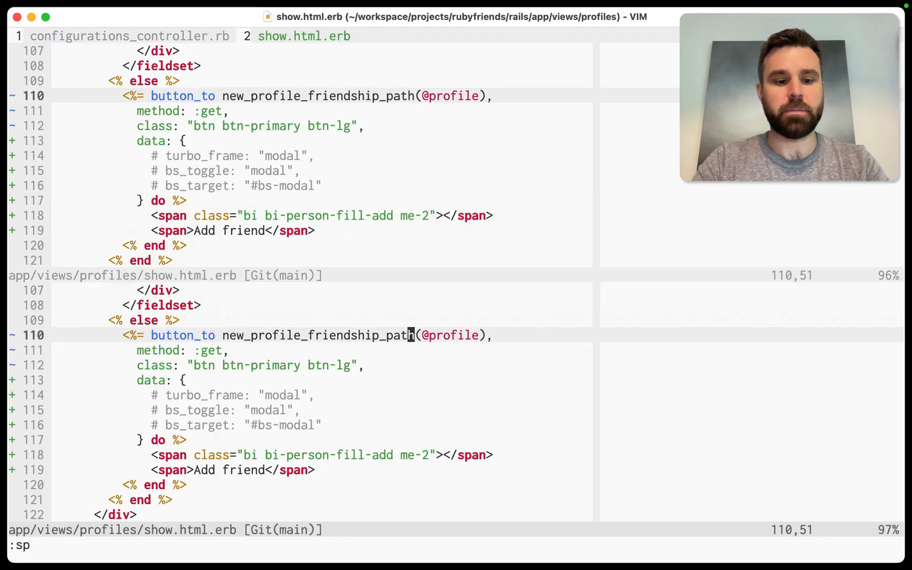
Define modal_data in app/helpers/modals_helper.rb, returning {} if hotwire_native_app?, and use it in show.html.erb
type(":e app/helpers/")
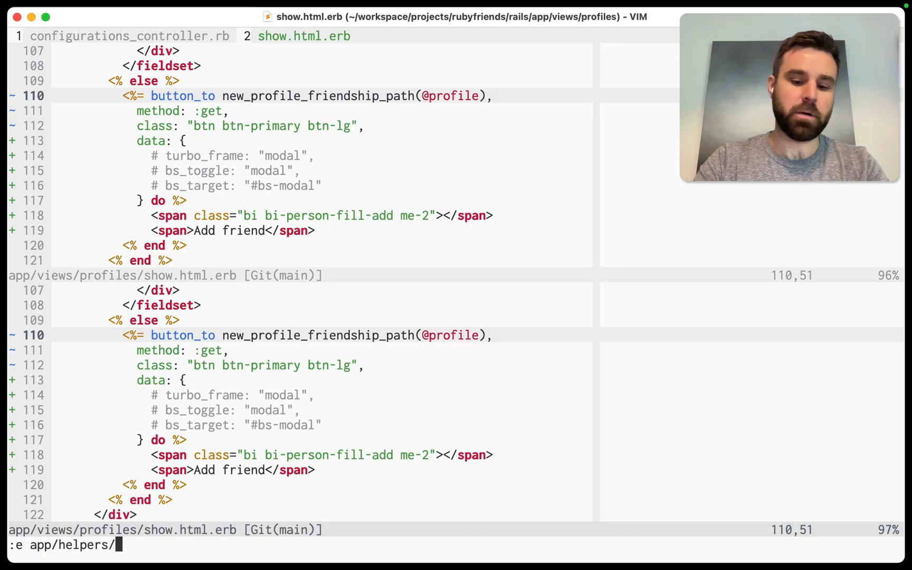
type("modals_mod")
type("def modal_")
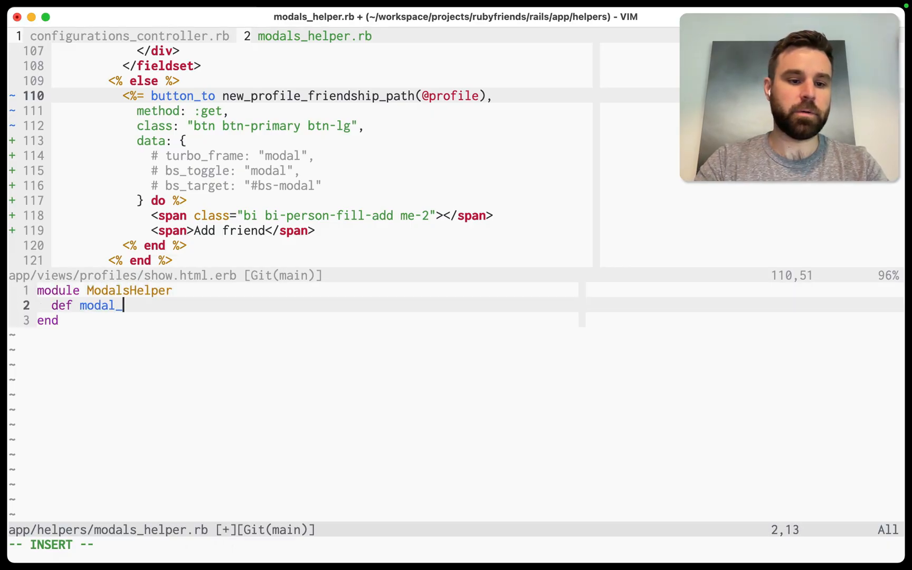
type("data")
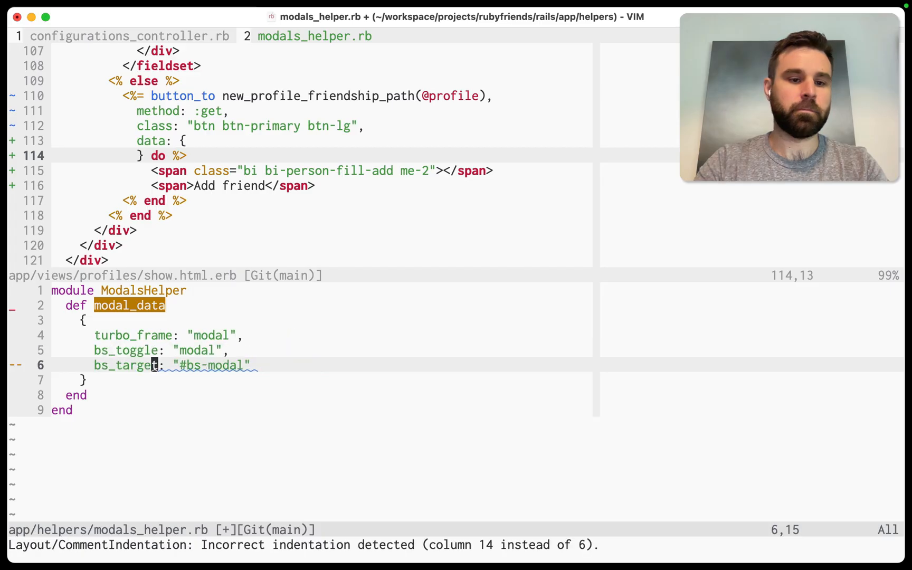
type("modal_da")
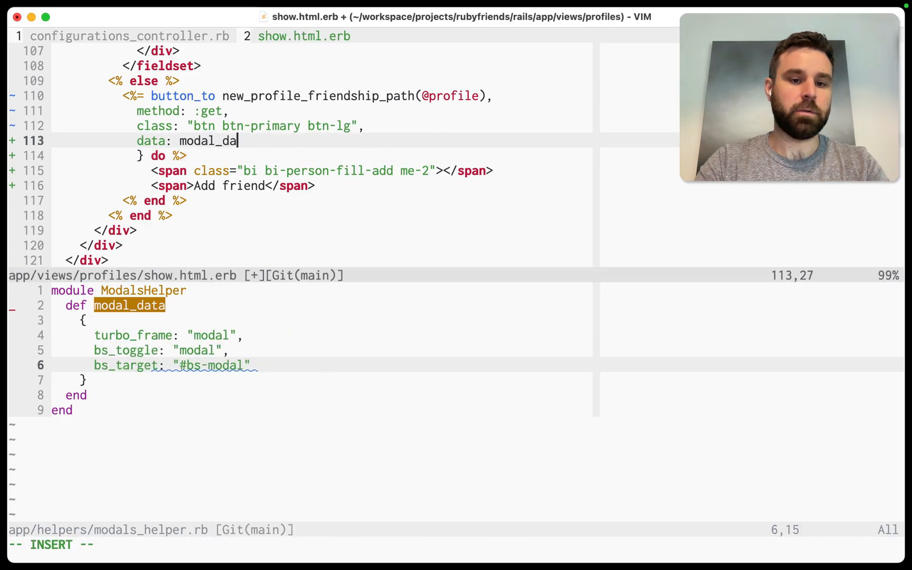
type("ta")
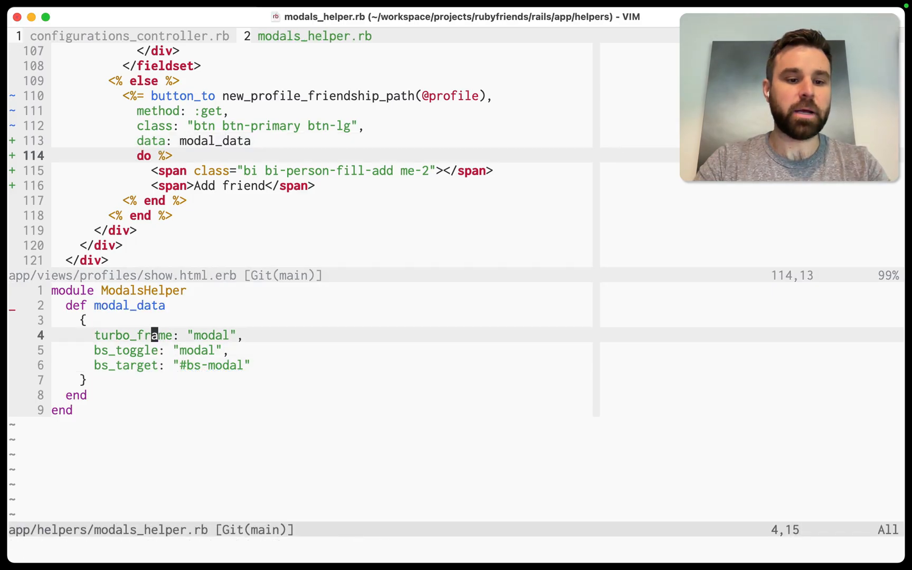
type("return {} if hotw")
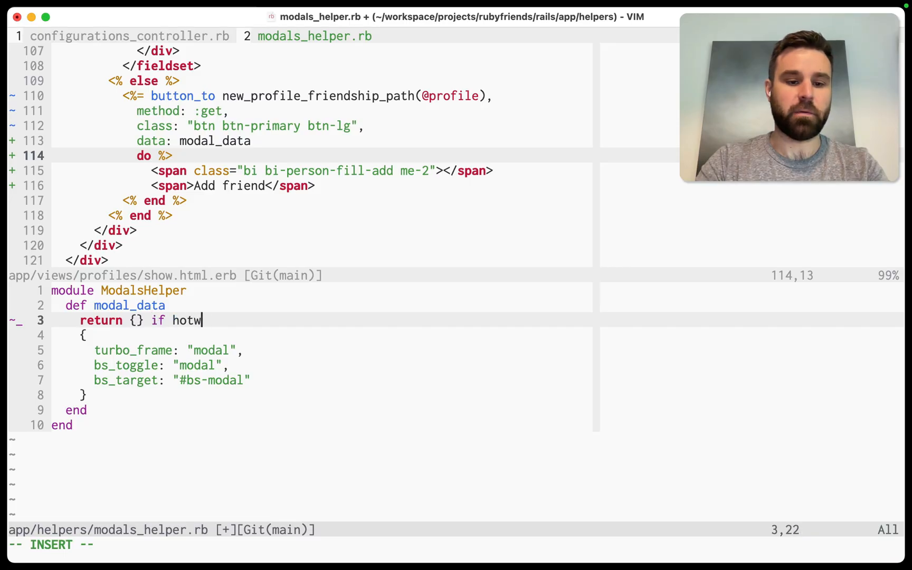
type("ire_native_app?")
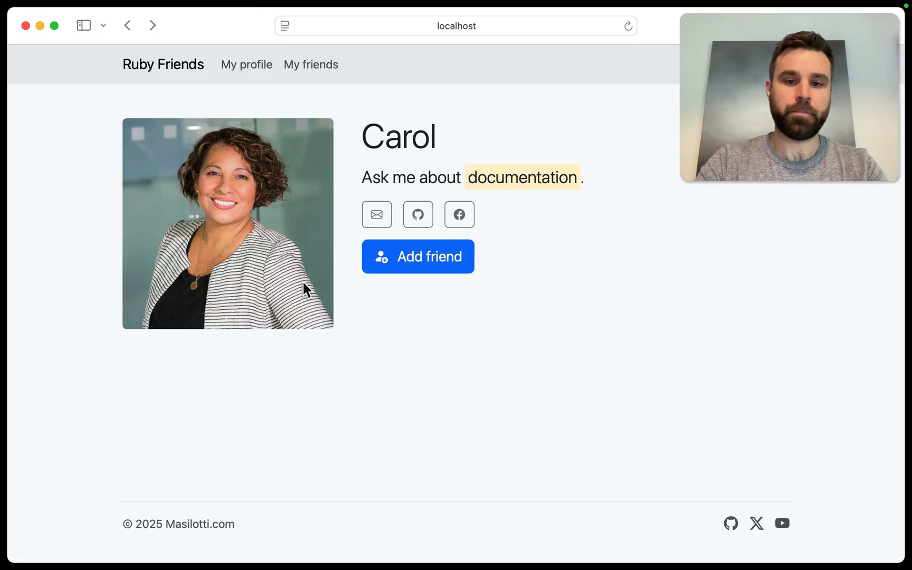
mouse_move(428, 265)
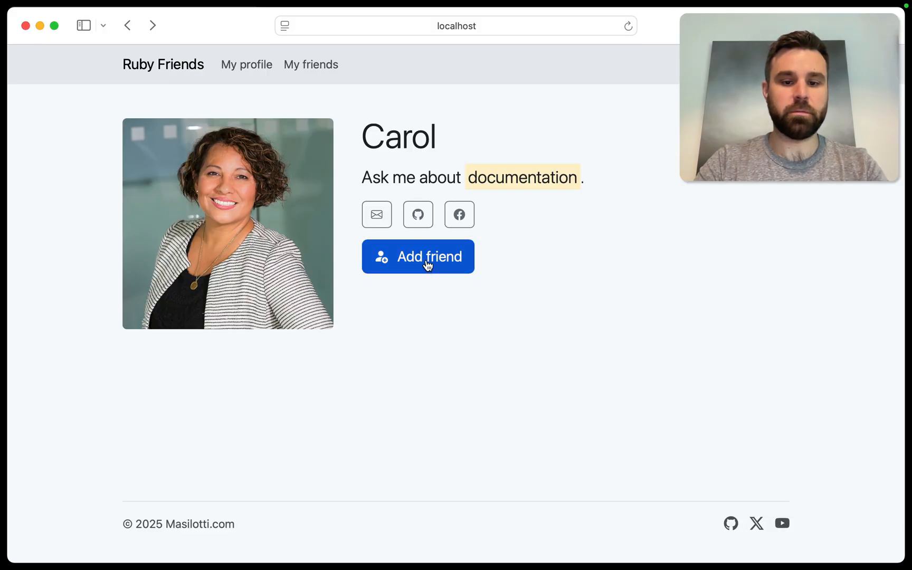
left_click(418, 256)
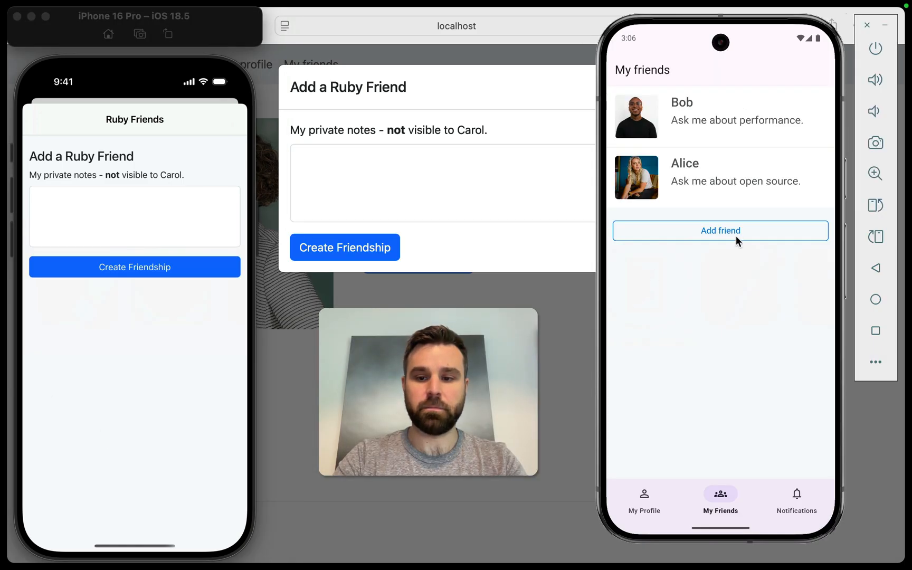
left_click(719, 230)
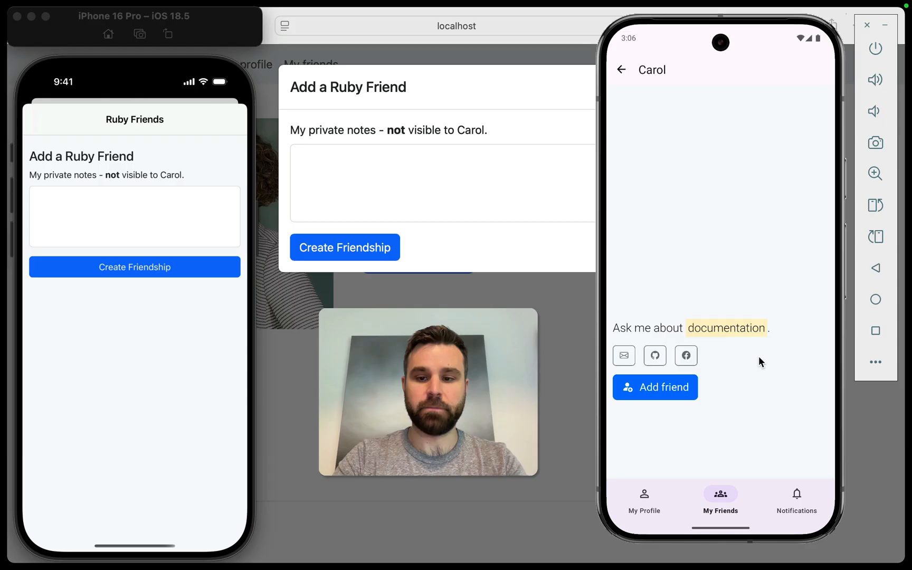
left_click(654, 386)
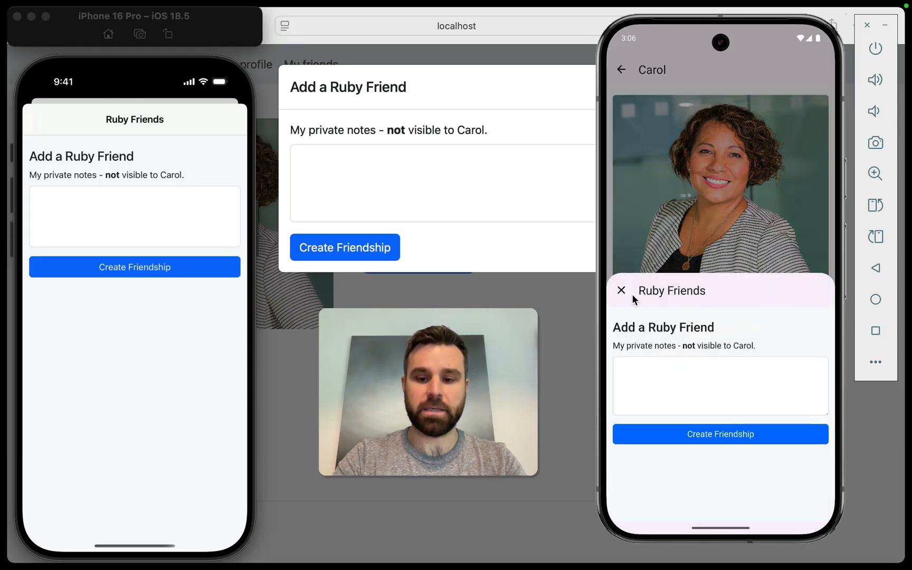
mouse_move(747, 463)
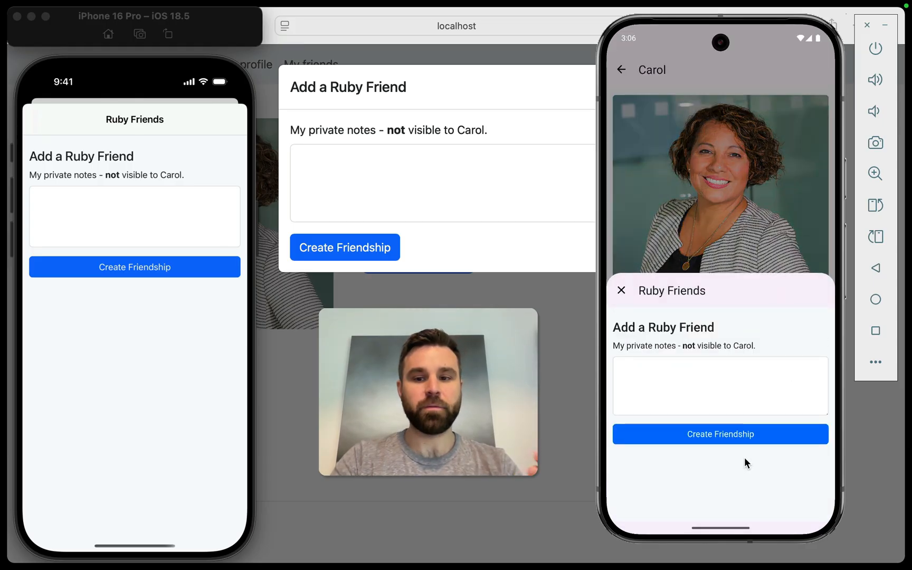